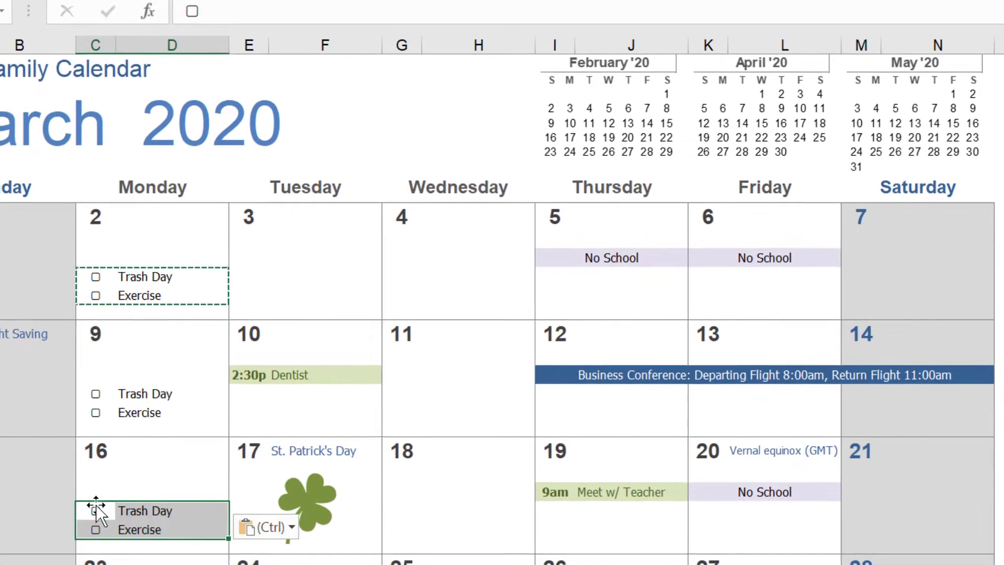
Show the Jan sheet of the 2020 calendar template workbook
left_click(75, 537)
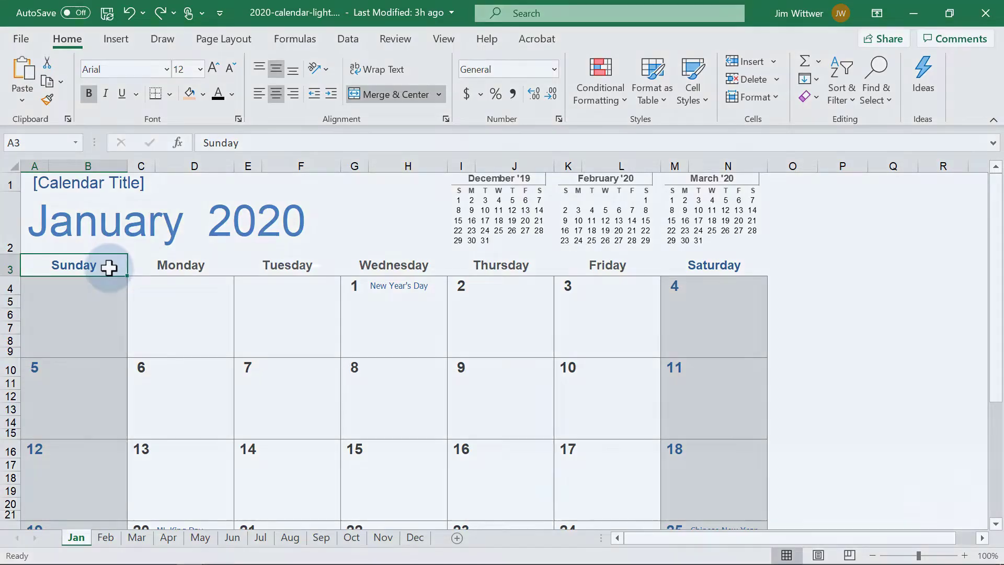
Add lavender-shaded No School entries on March 5 and 6, copying it to March 20
left_click(137, 537)
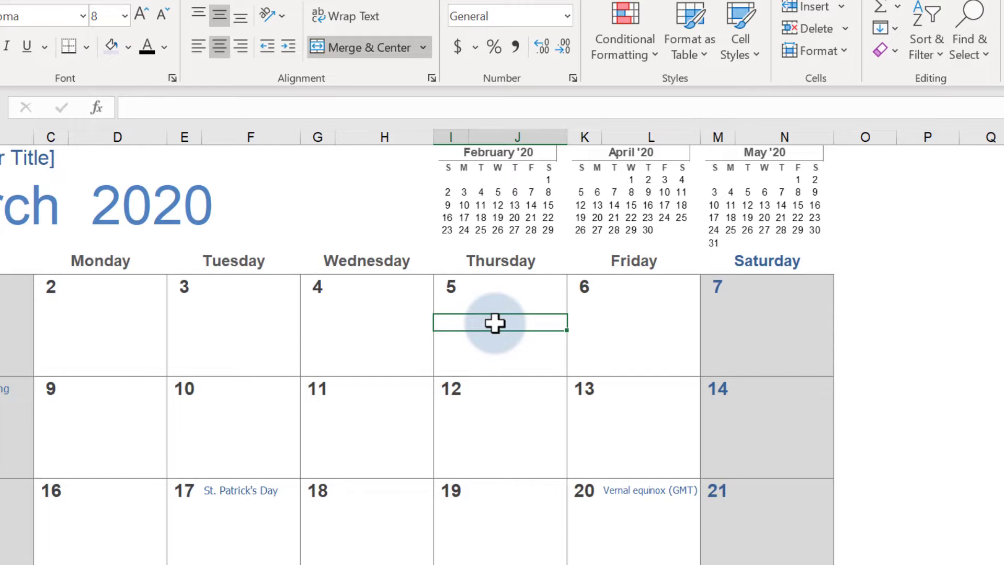
type("No School")
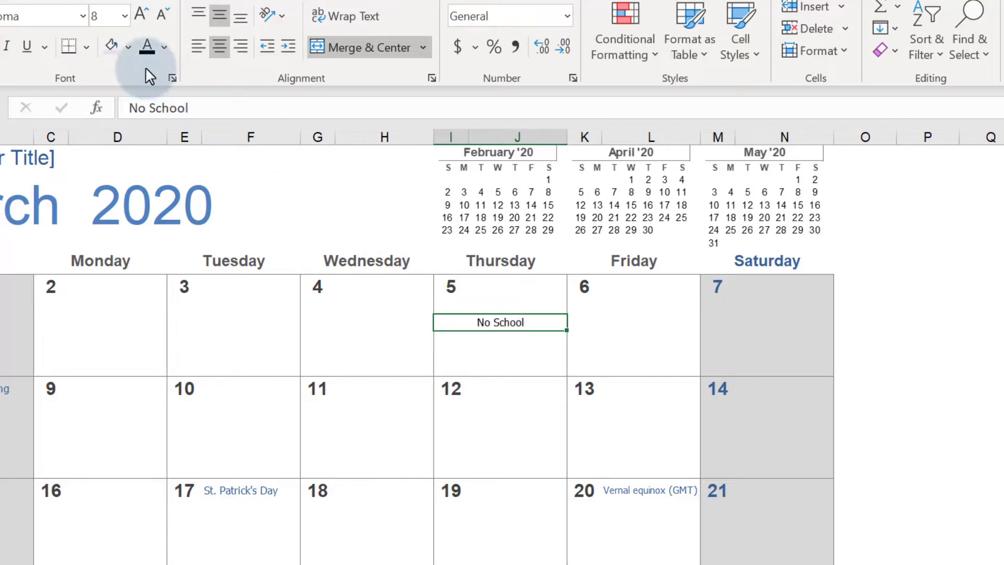
left_click(127, 46)
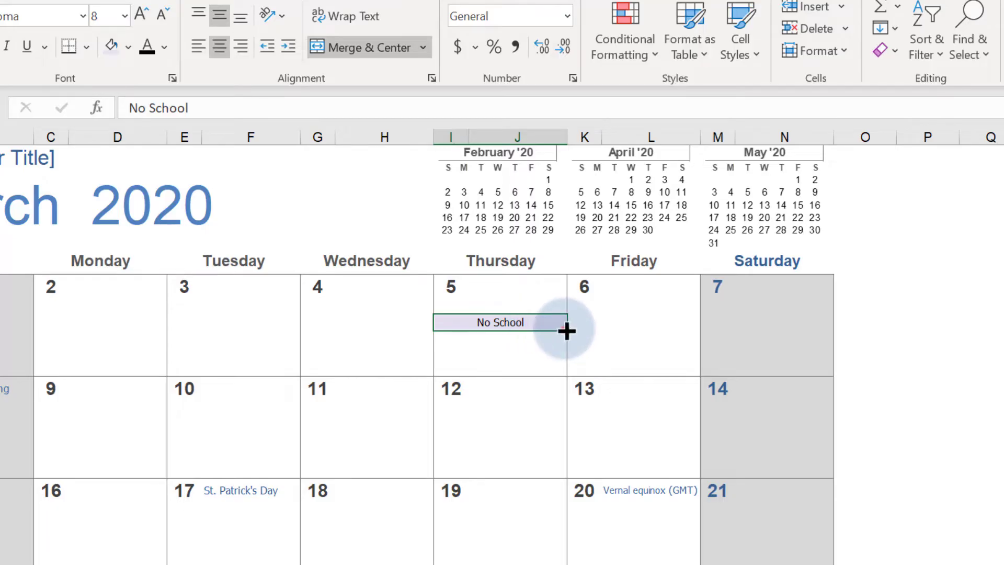
left_click_drag(566, 331, 631, 331)
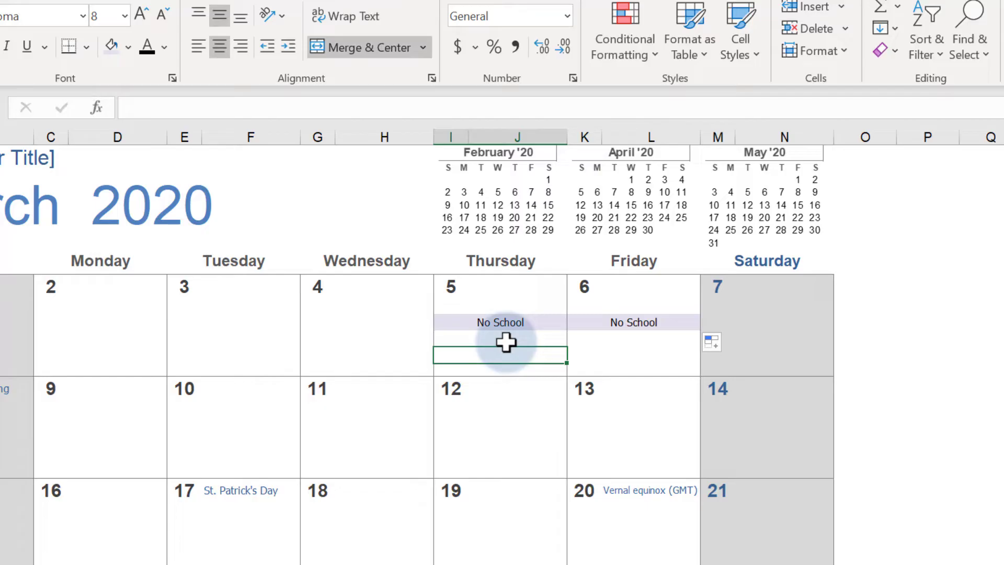
key("ctrl+c")
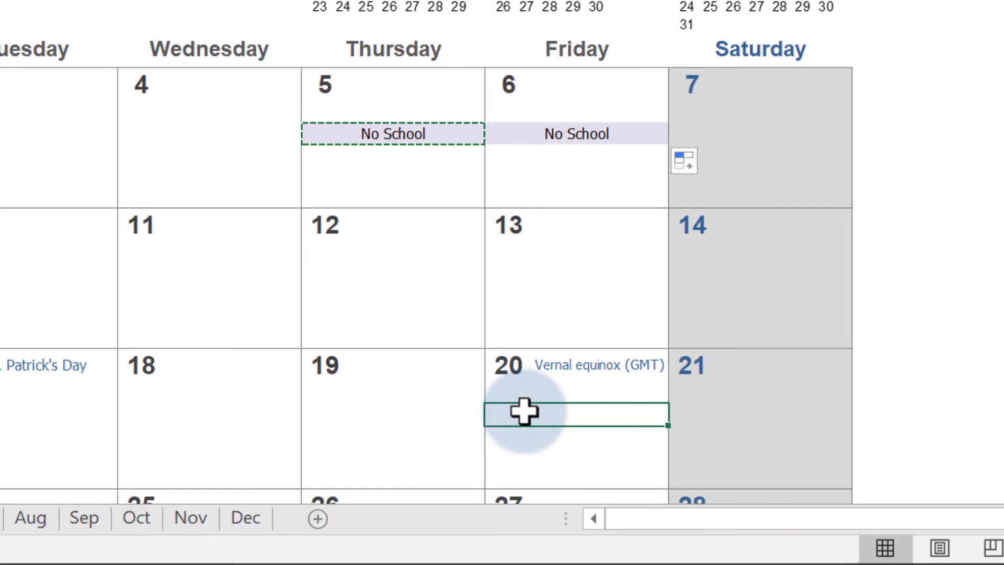
key("ctrl+v")
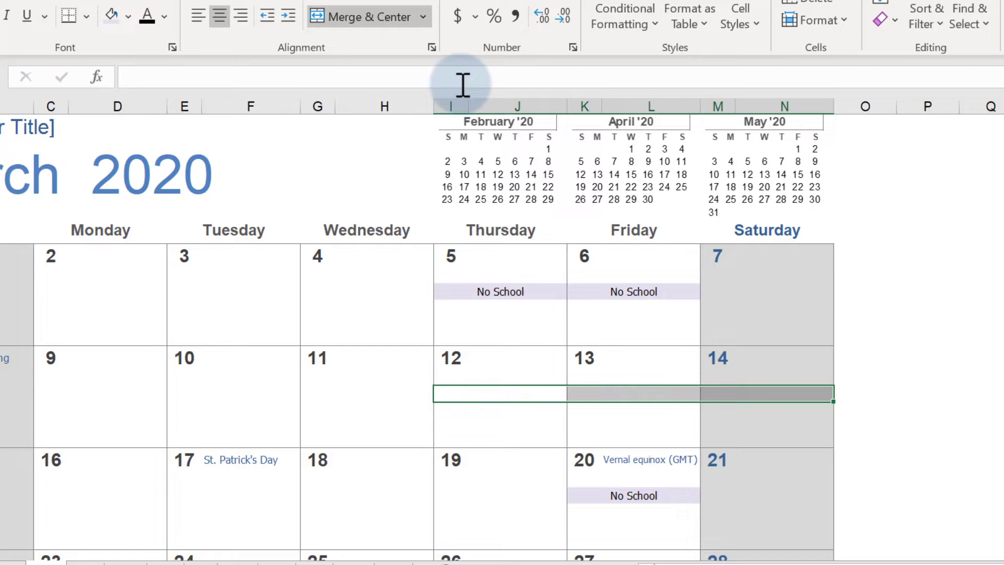
Merge the March 12–14 event row into a dark blue Business Conference flight-details bar
left_click(363, 16)
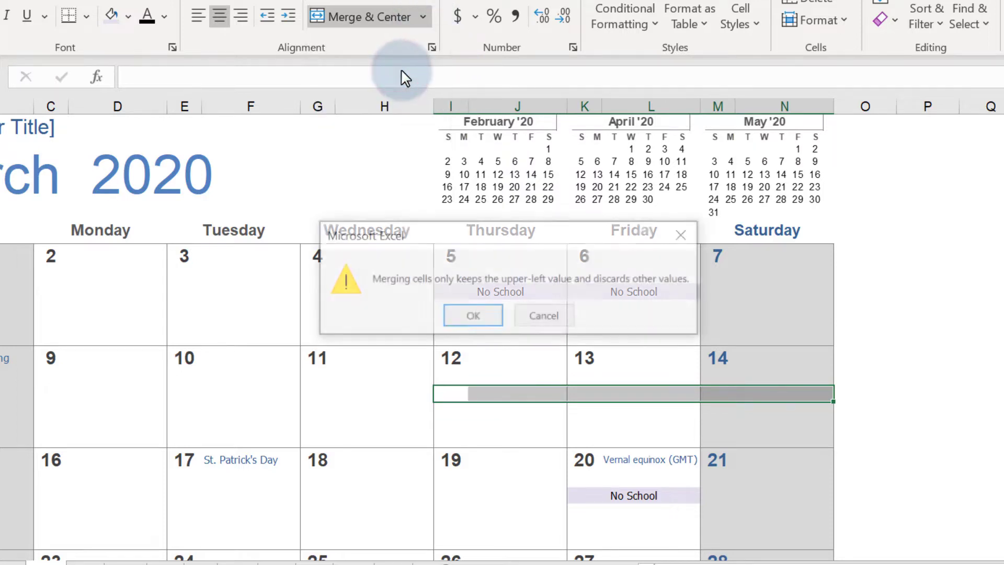
left_click(473, 315)
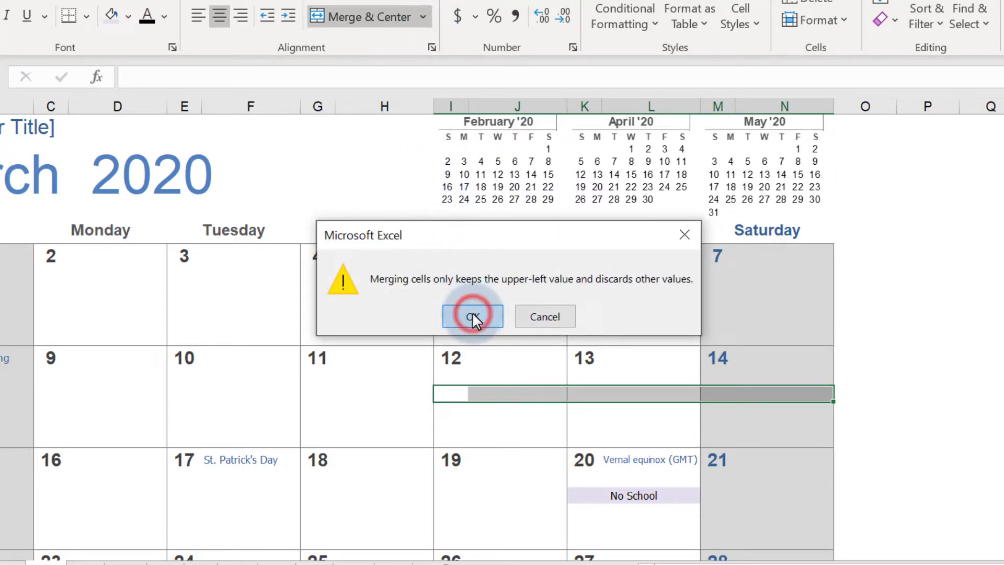
left_click(472, 316)
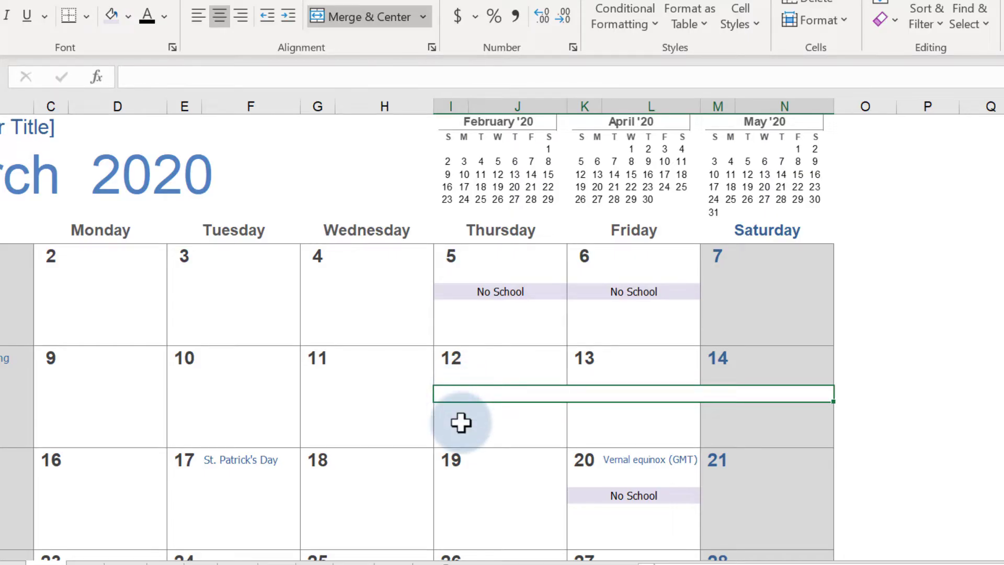
type("Business Conference: Departing Flight 8:00am, Return Flight 11:00am")
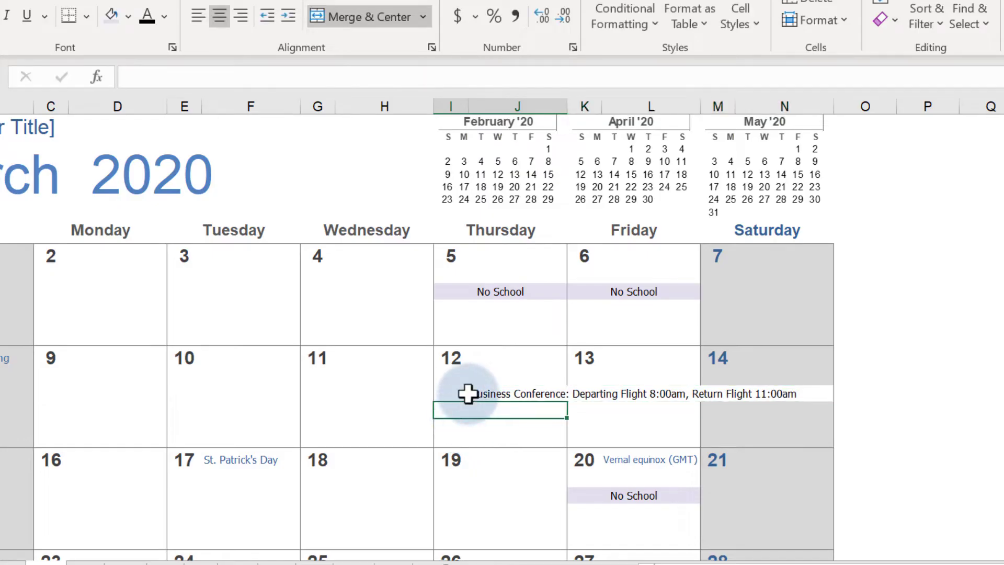
left_click(128, 16)
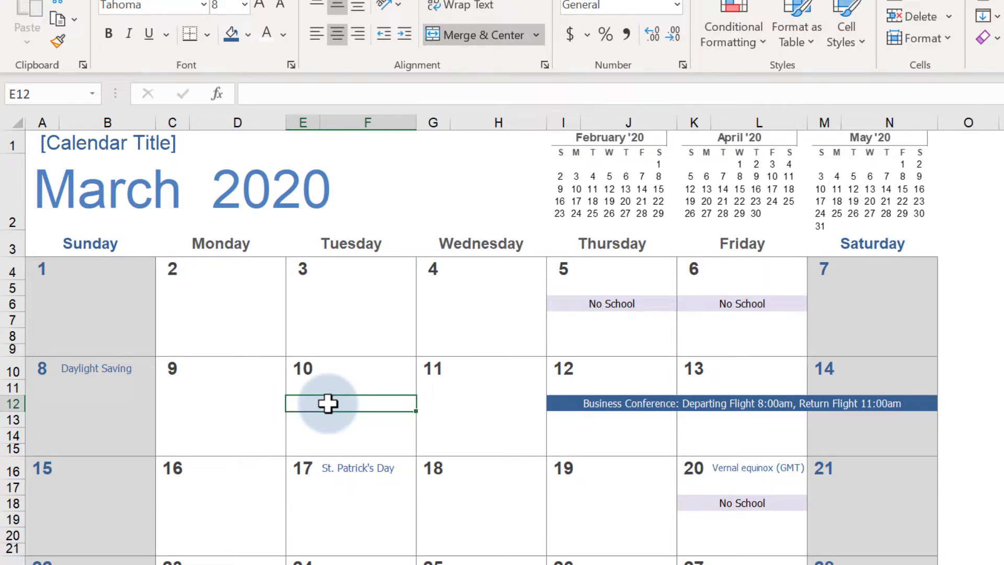
Unmerge the event row and enter a left-aligned, light green '2:30p Dentist' entry on March 10
left_click(537, 34)
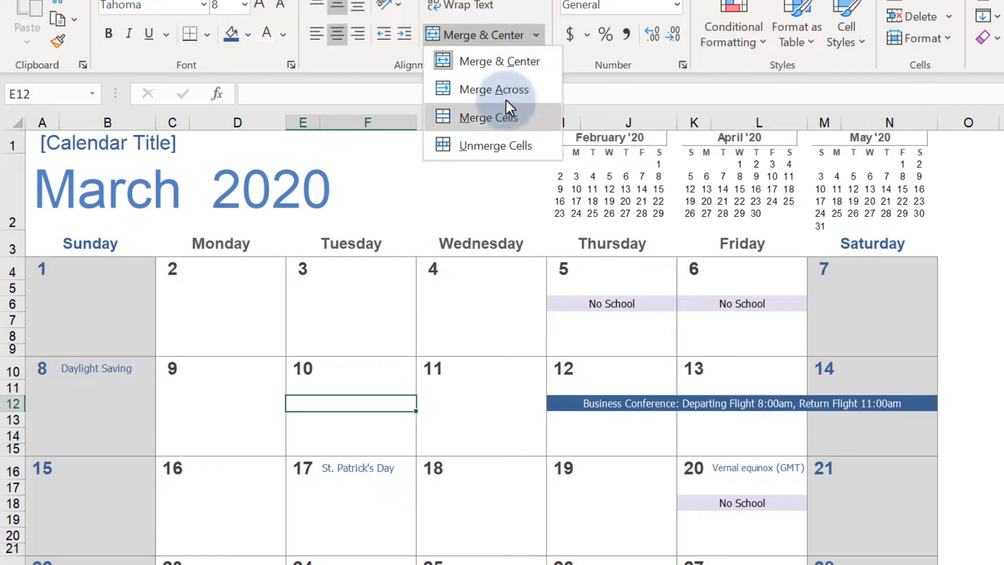
left_click(488, 117)
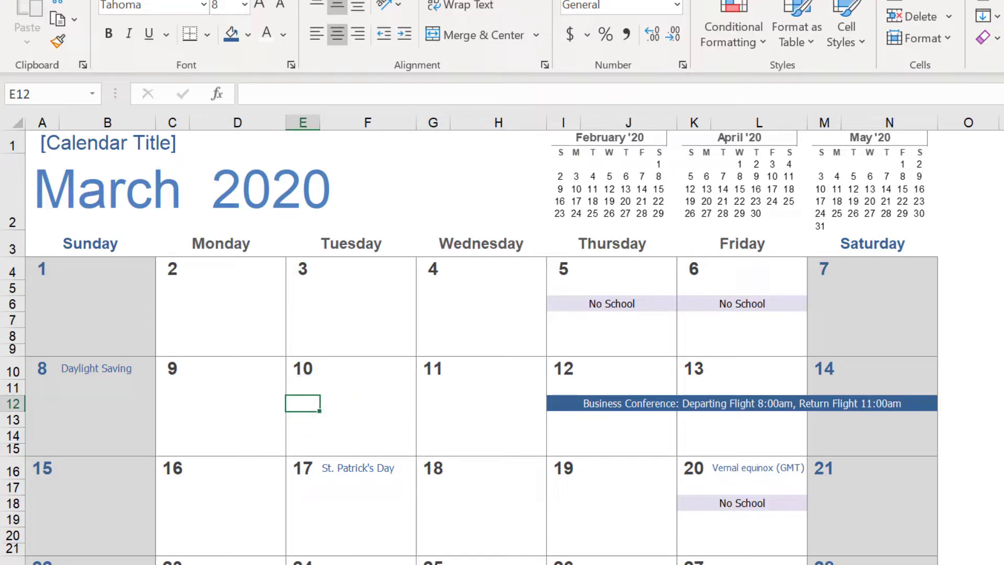
type("2:30p")
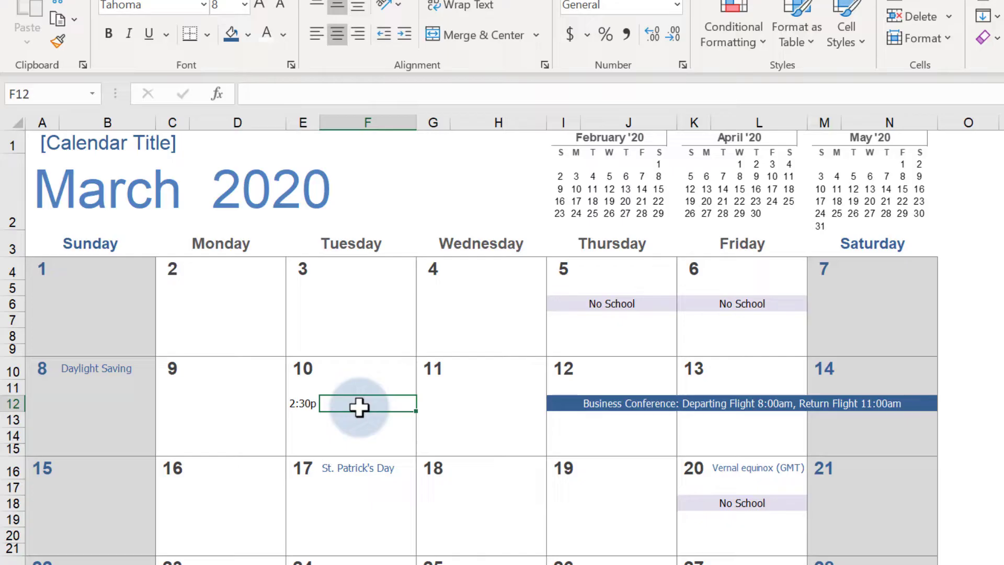
type("Dentist")
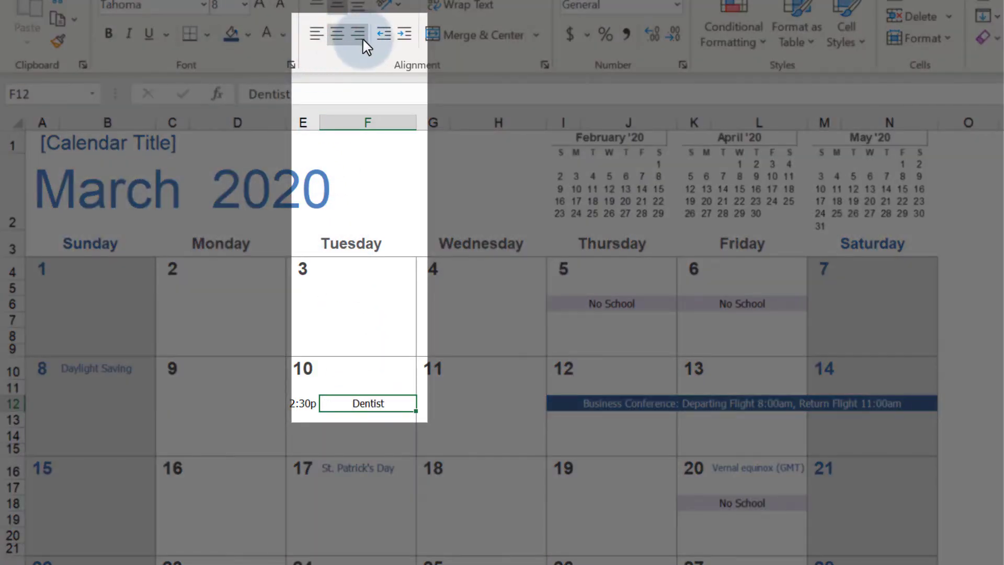
left_click(316, 34)
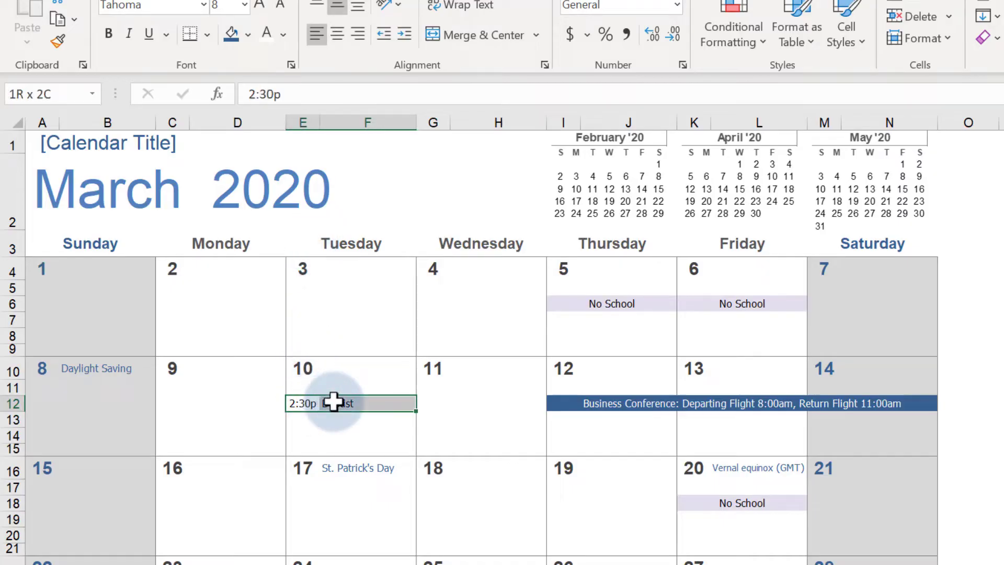
left_click(248, 34)
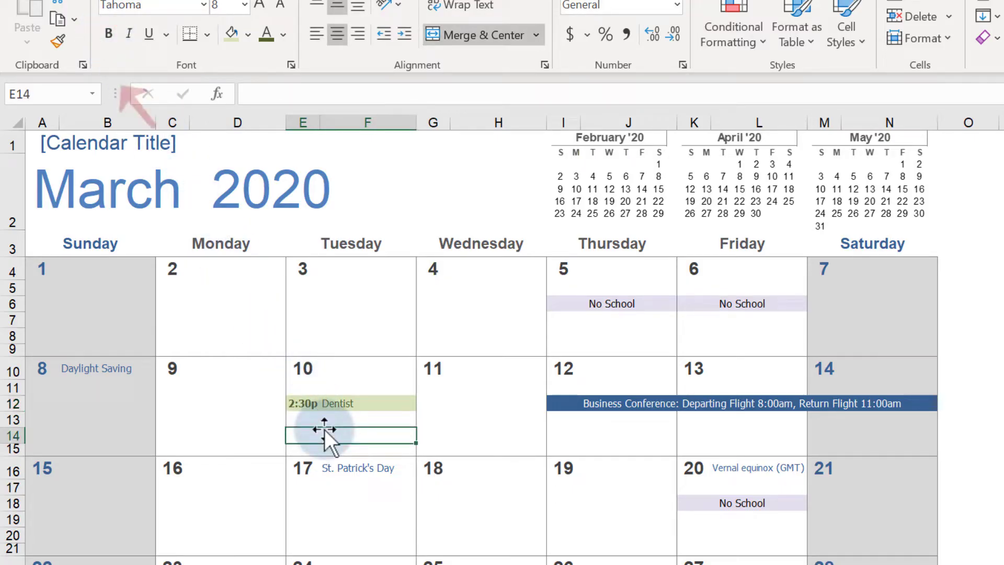
Format-paint the Dentist style onto March 19 and enter '9am Meet w/ Teacher'
left_click(58, 40)
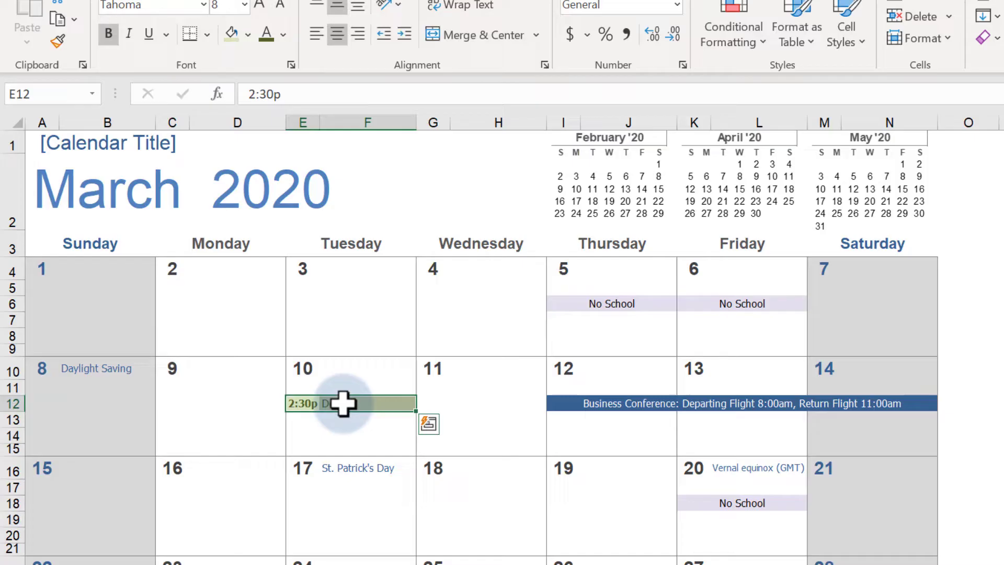
left_click(57, 41)
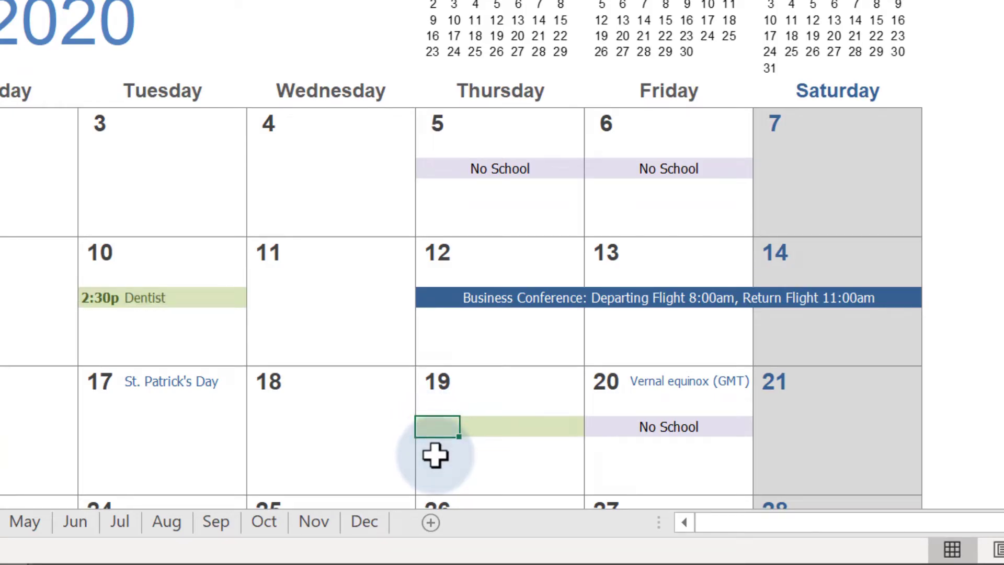
type("9am")
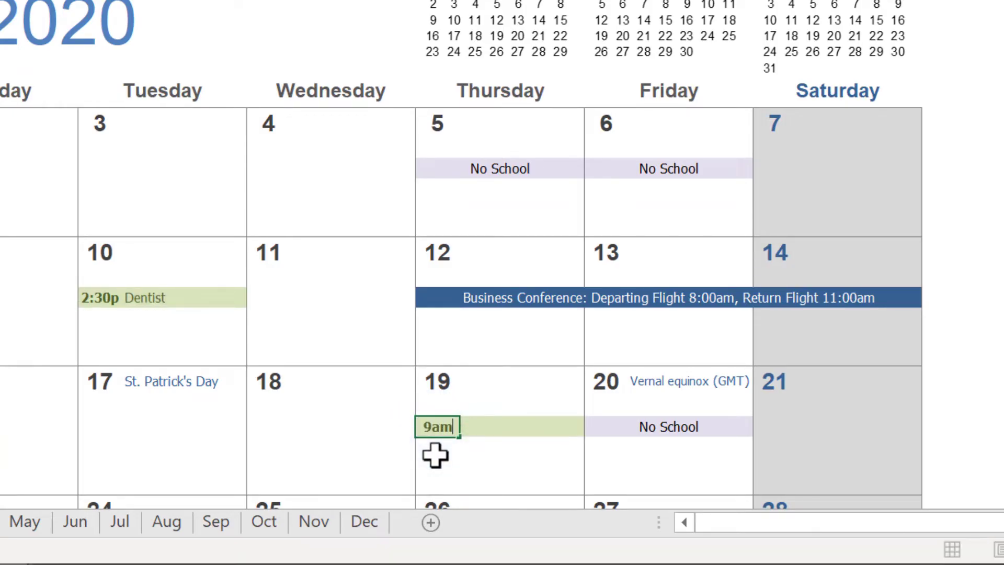
type("Meet w/ Teacher")
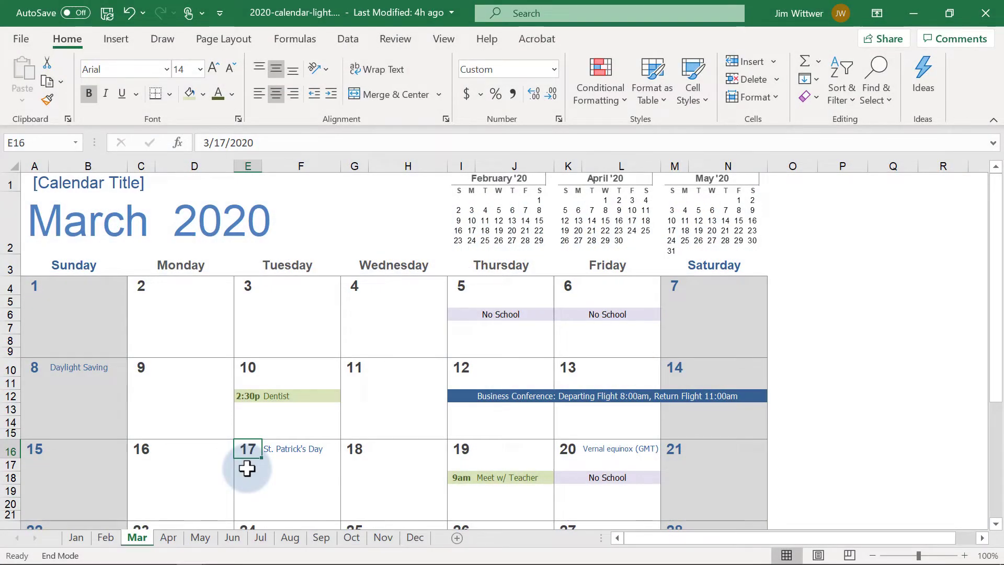
Search online pictures for a clover under St. Patrick's Day, then cancel without inserting
left_click(276, 477)
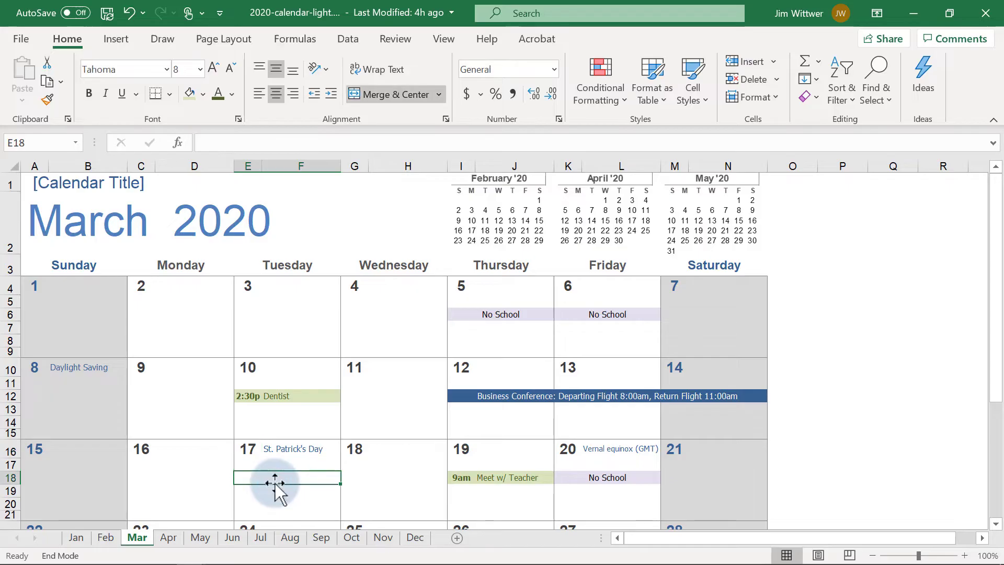
left_click(116, 40)
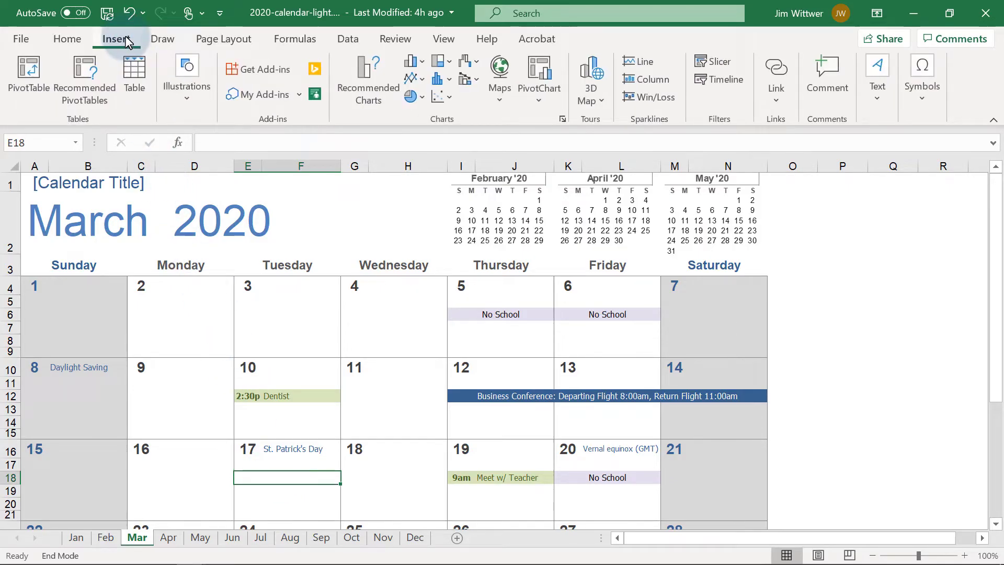
left_click(186, 77)
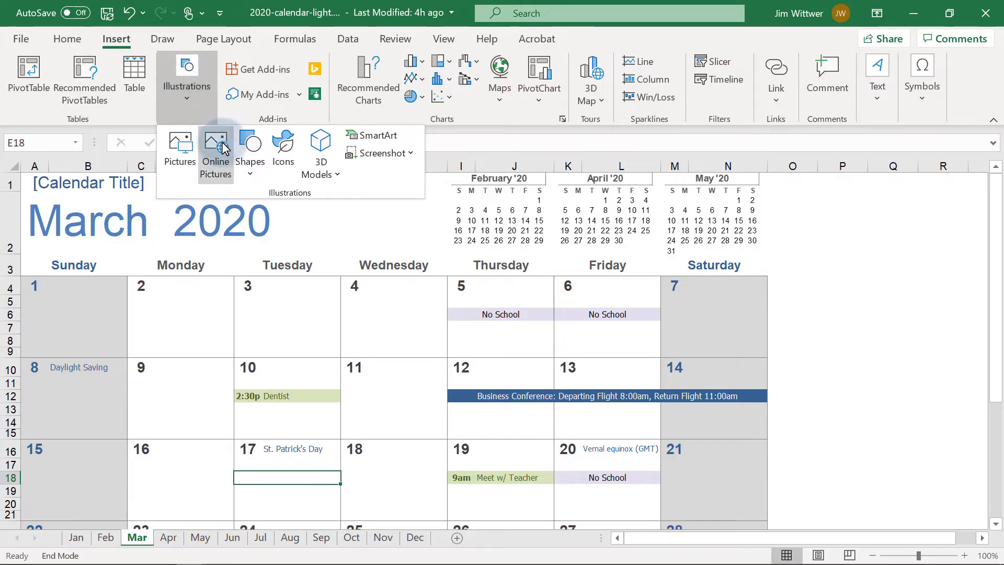
left_click(215, 154)
type("clover")
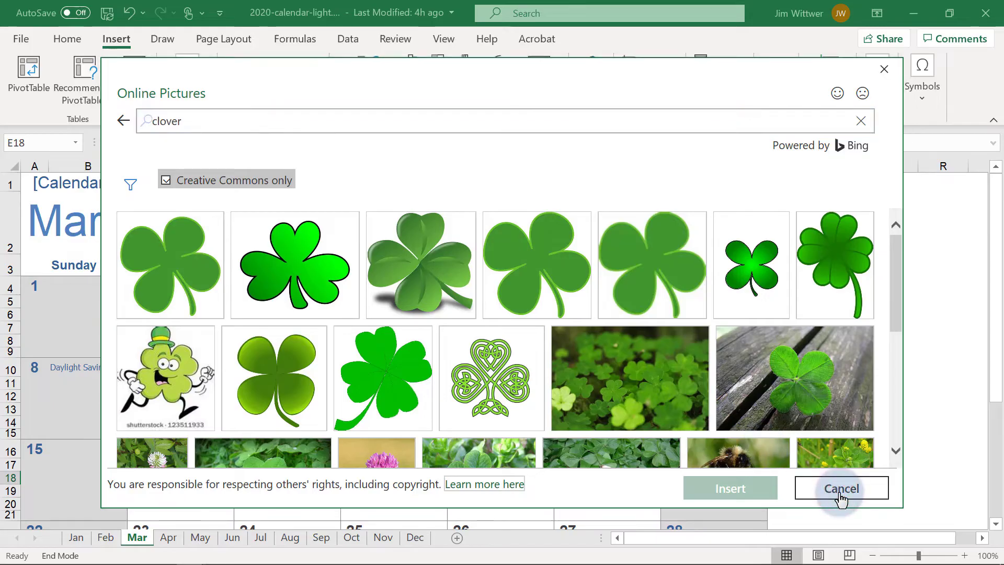
left_click(841, 488)
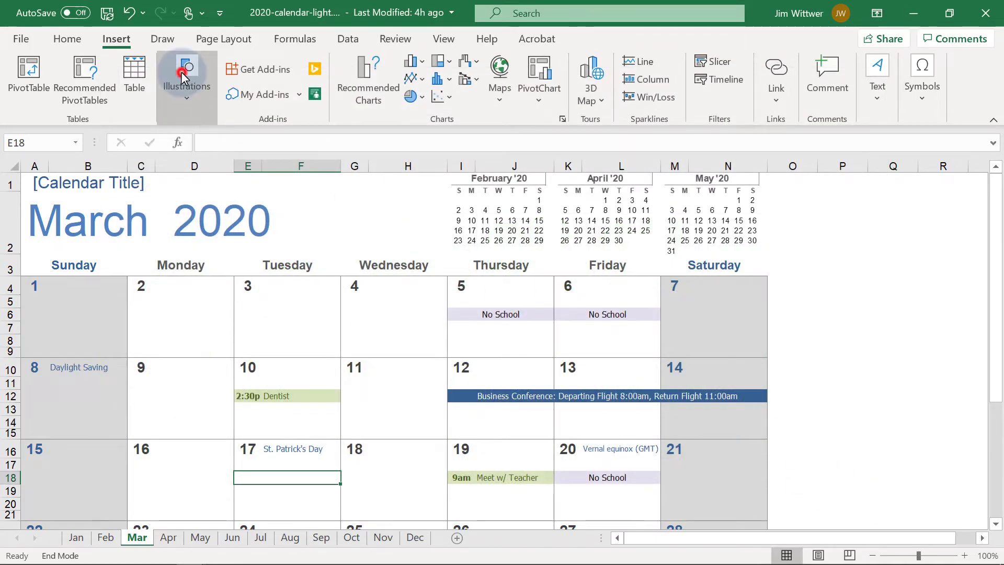
Browse the Illustrations shapes and open the Icons library
left_click(186, 77)
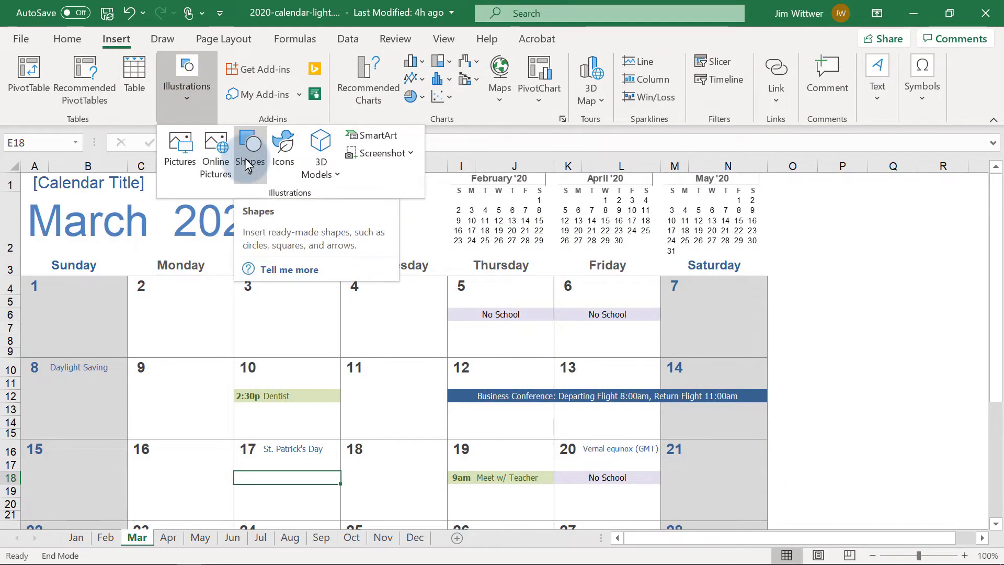
left_click(250, 150)
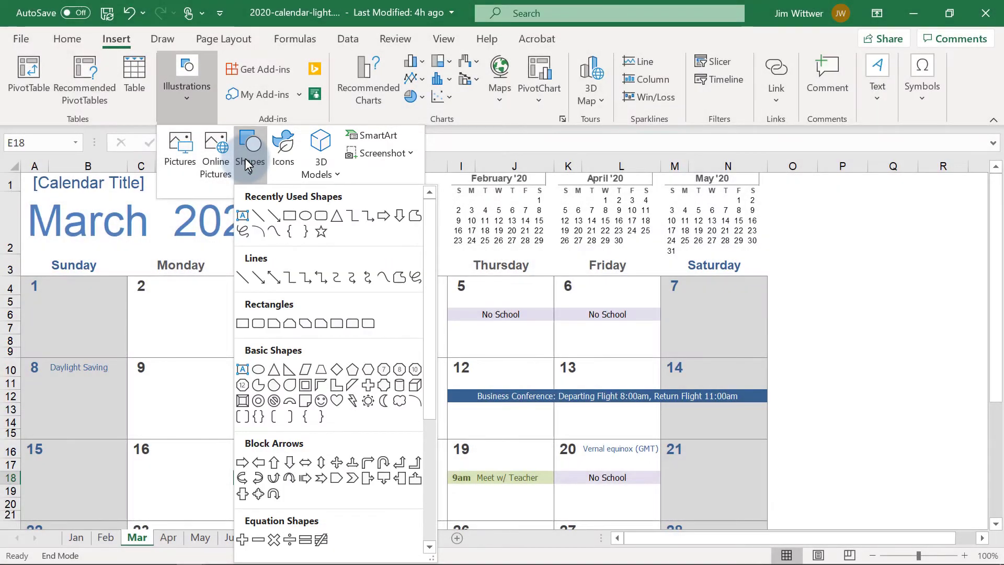
left_click(284, 159)
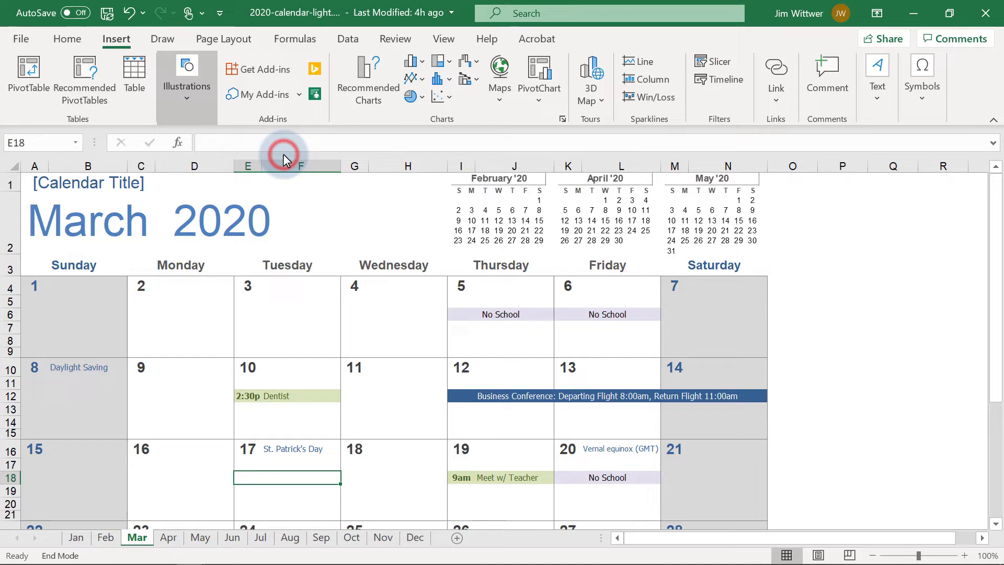
Search icons for 'clover' and insert the clover icon on Tuesday 17
left_click(186, 68)
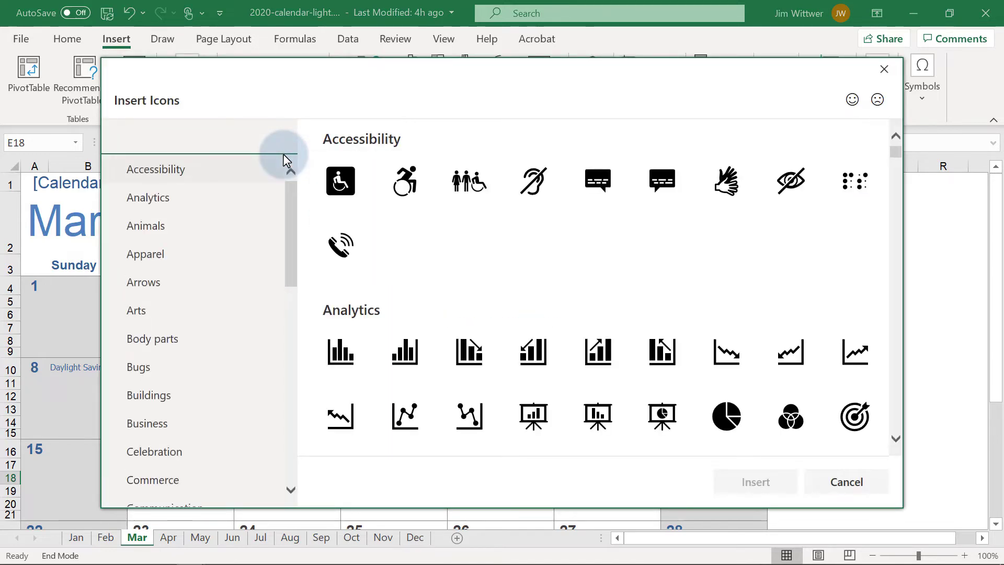
type("clover")
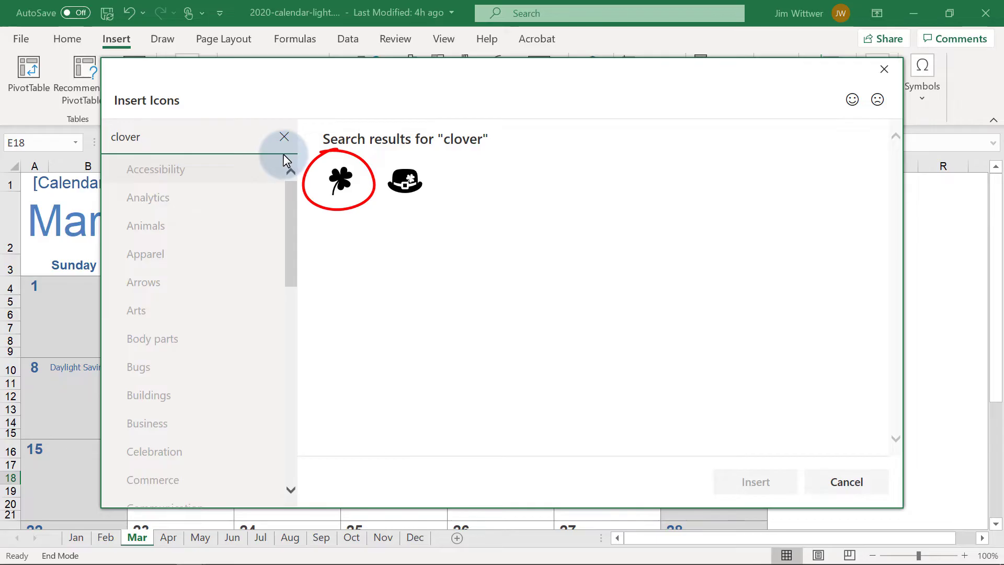
left_click(340, 180)
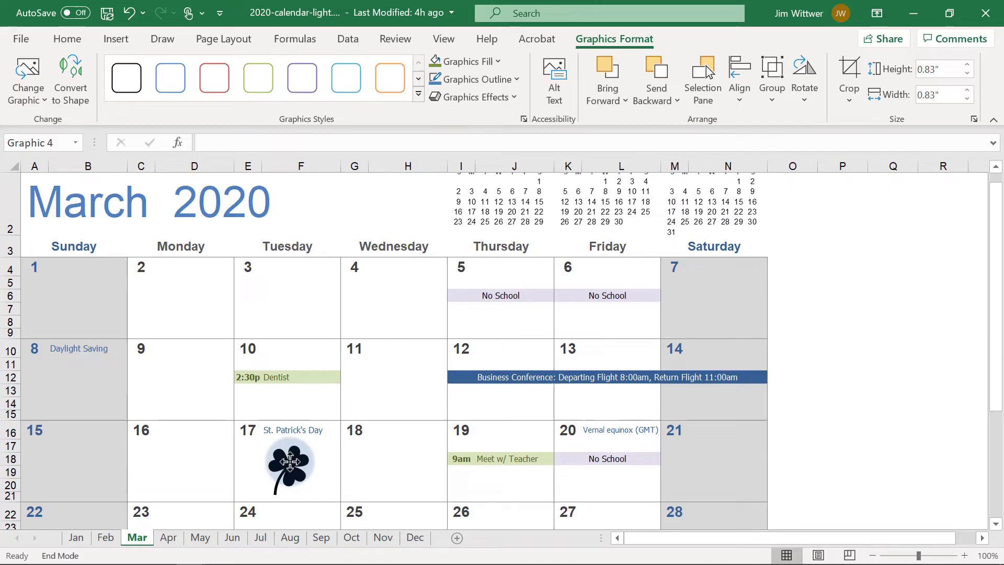
Apply a green Graphics Fill to the clover graphic on Tuesday 17
left_click(289, 461)
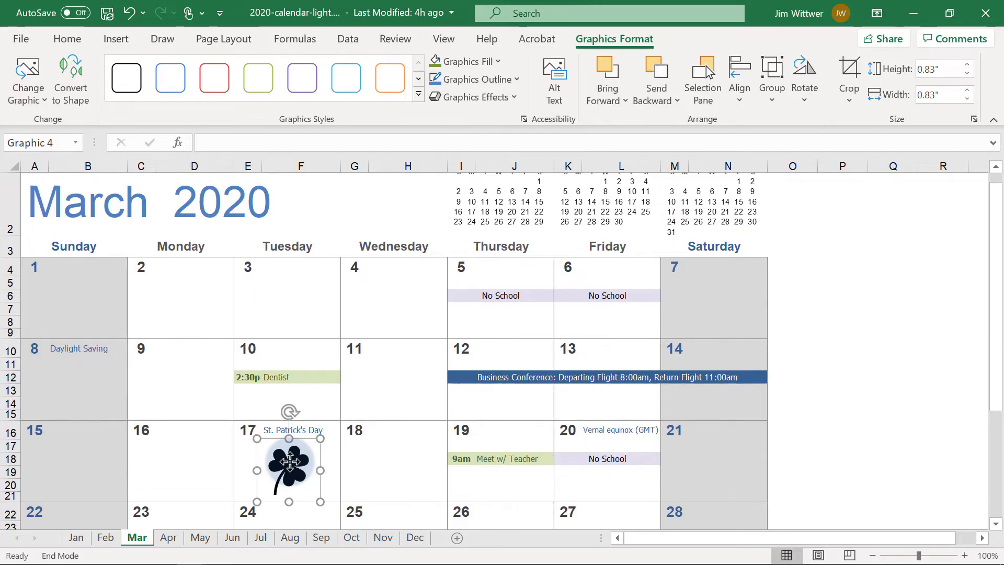
left_click(496, 62)
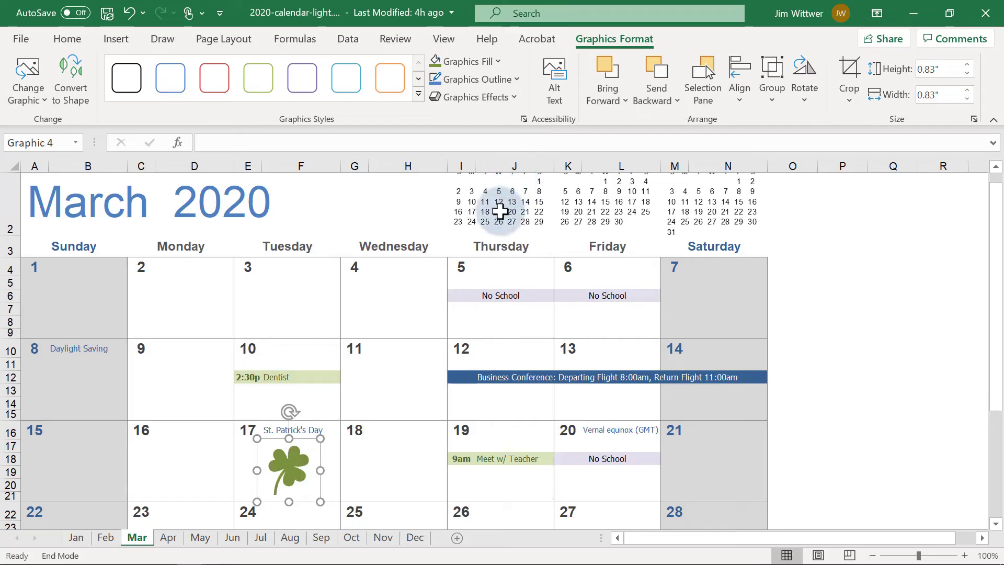
left_click(363, 479)
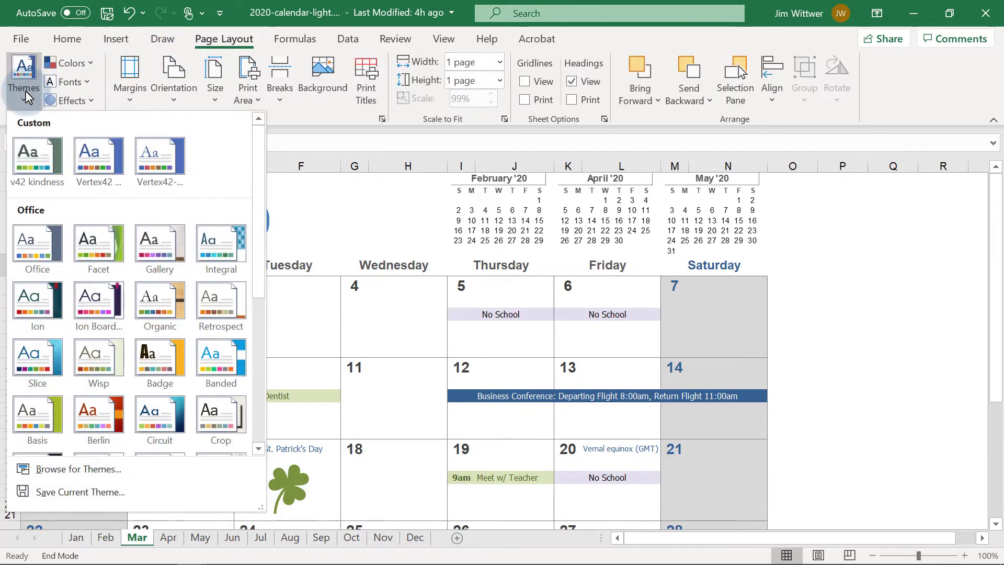
left_click(37, 249)
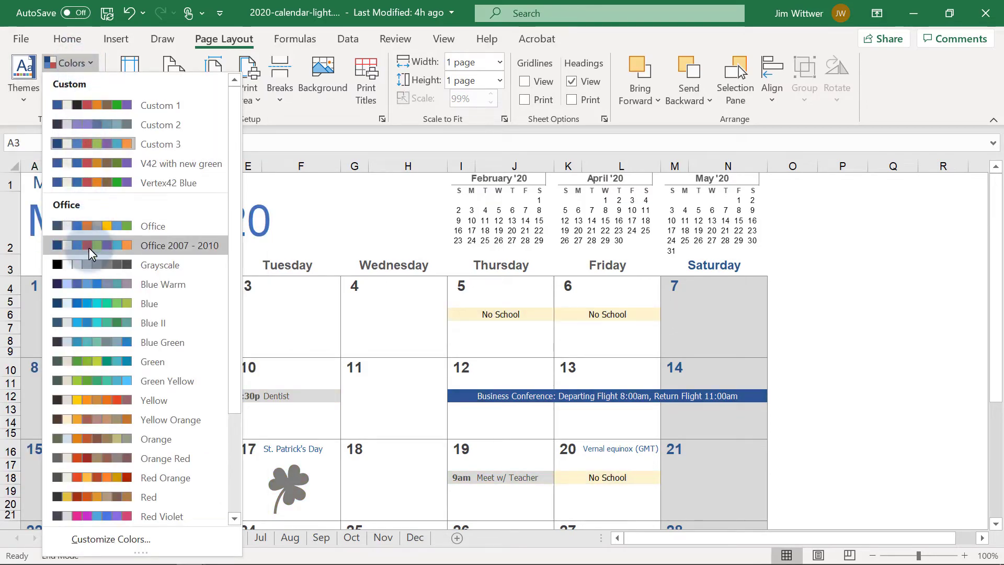
left_click(163, 283)
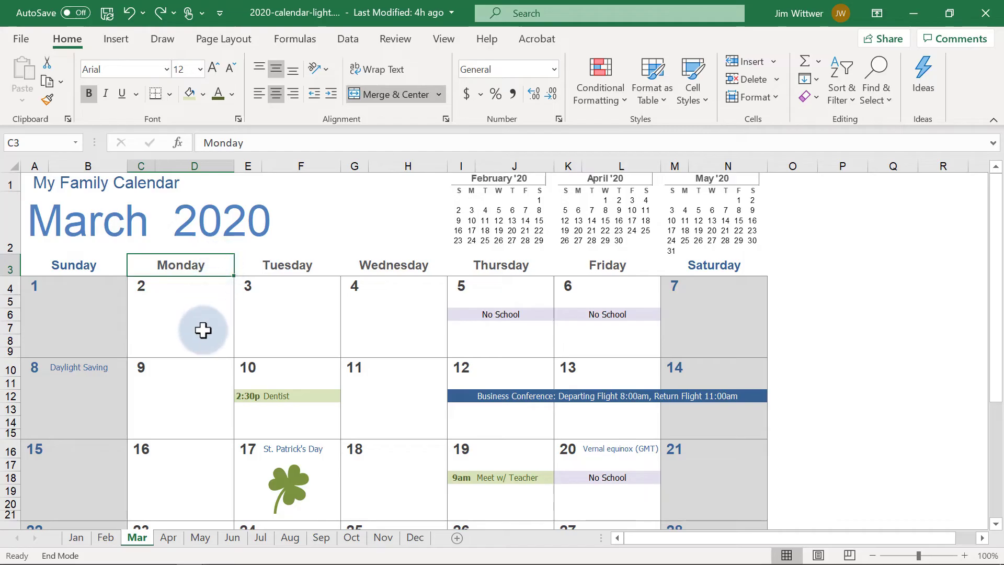
Unmerge cell C7 under Monday 2 into separate checklist cells
left_click(204, 328)
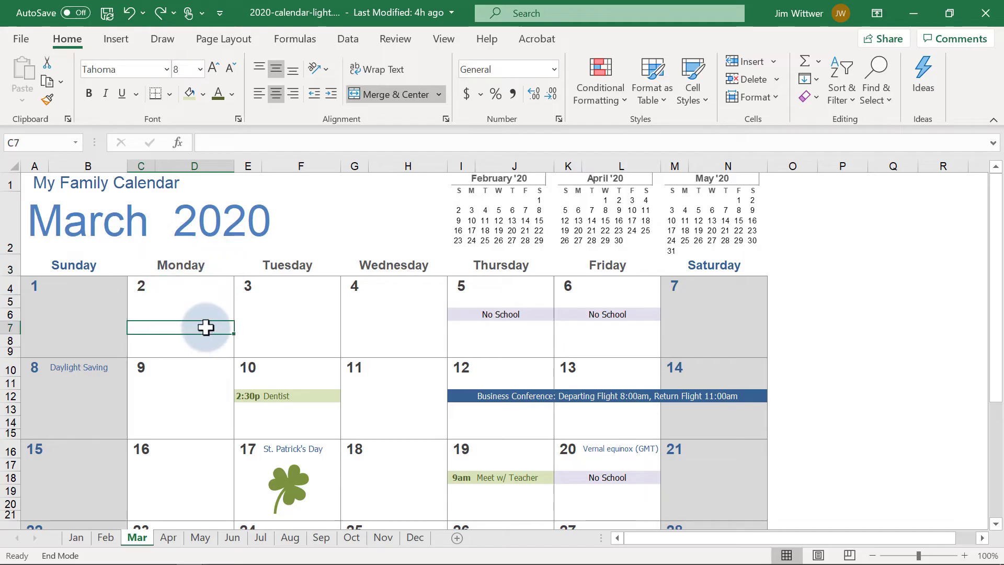
left_click(440, 94)
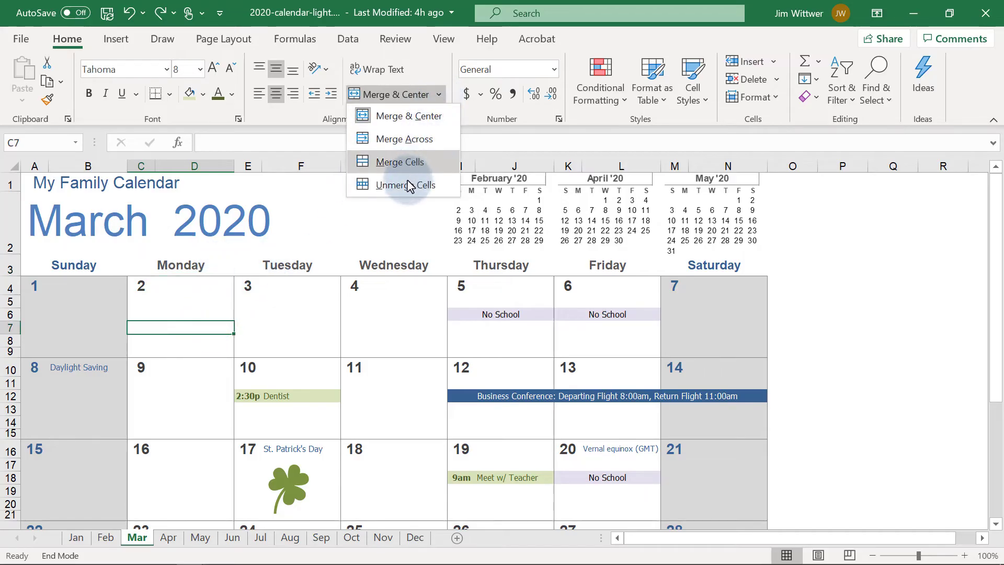
left_click(404, 185)
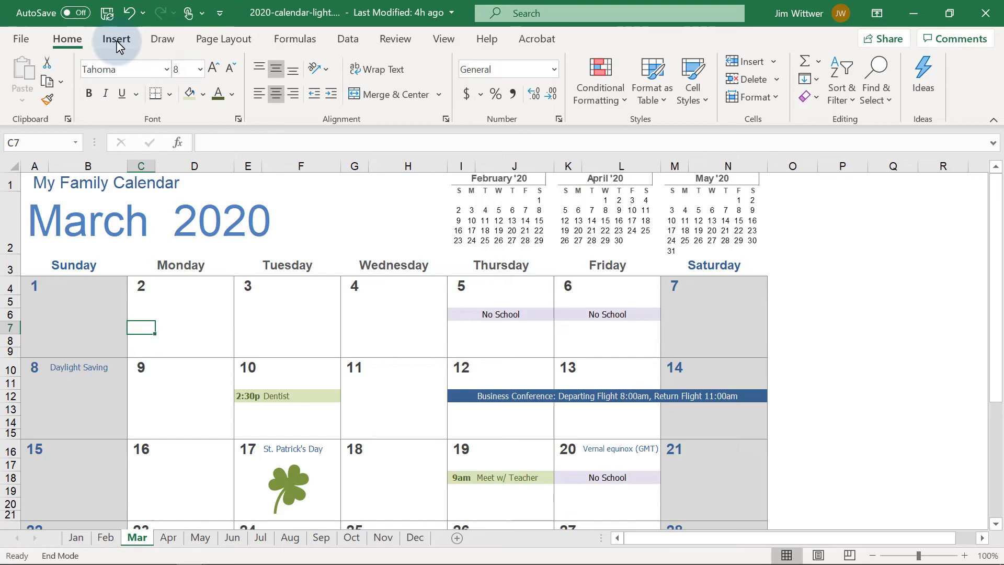
Insert the Segoe UI Symbol 'White Square With Rounded Corners' under Monday 2
left_click(922, 79)
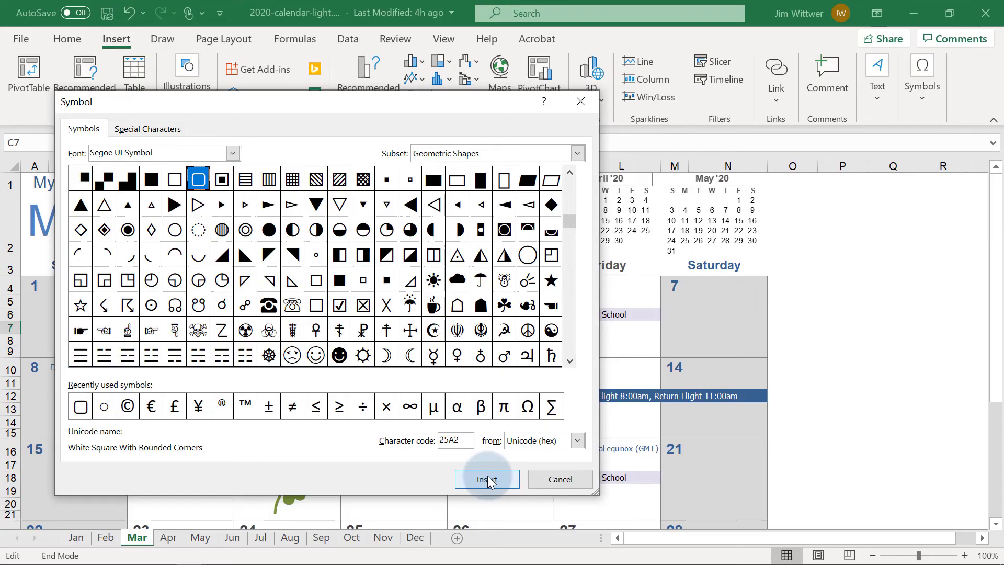
left_click(486, 479)
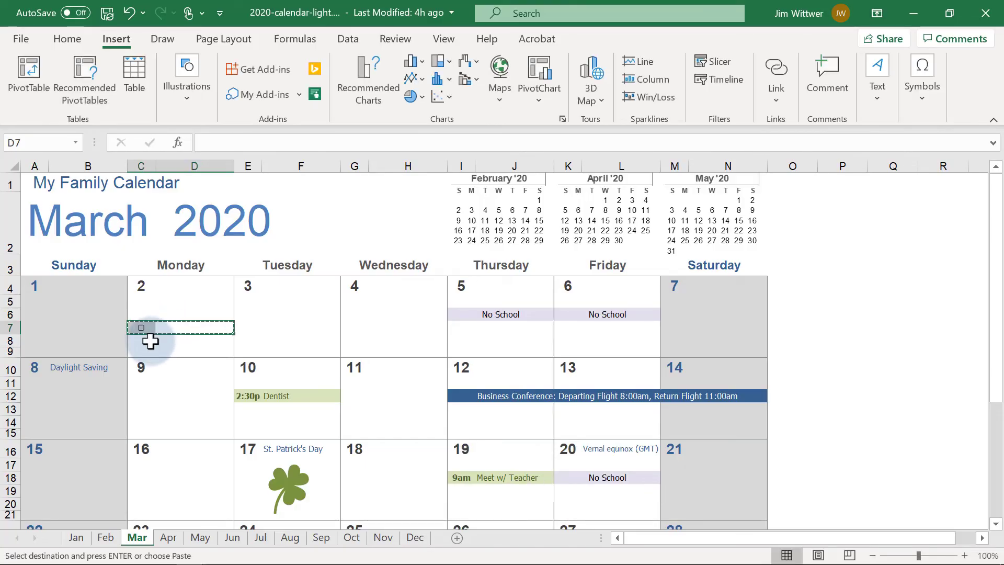
Paste a second checkbox into C8 and label the items Trash Day and Exercise, left-aligned
key("ctrl+v")
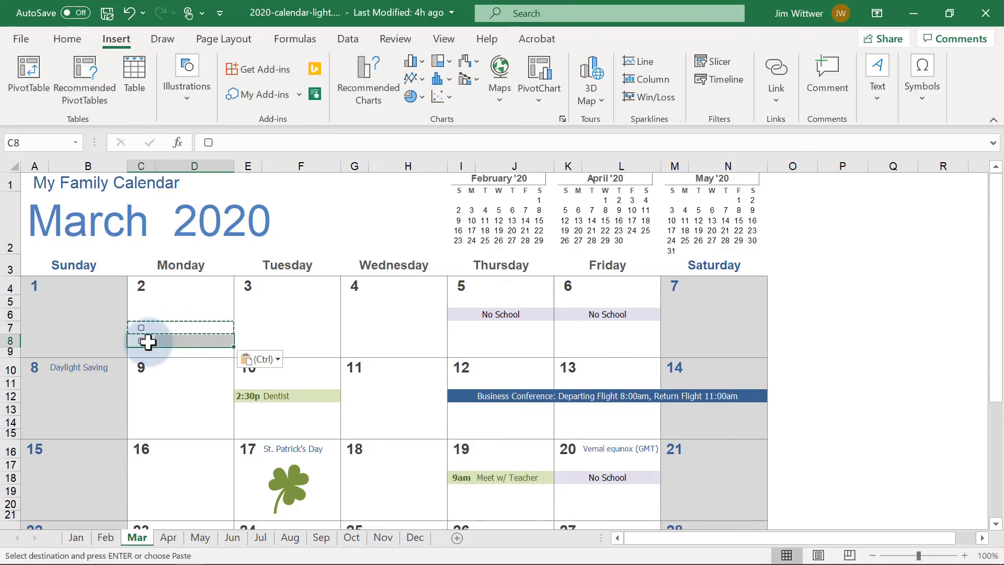
left_click(192, 331)
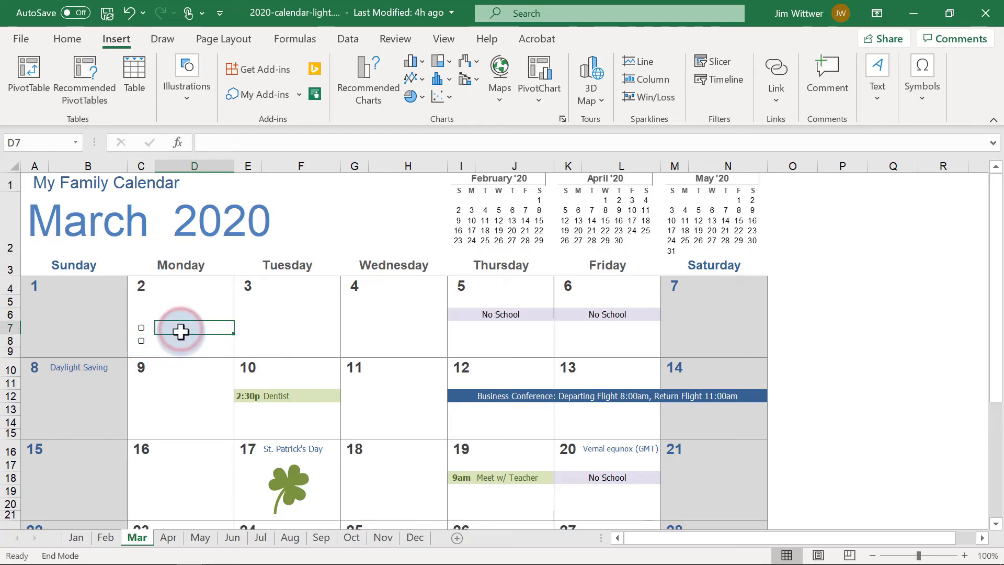
type("Trash Day")
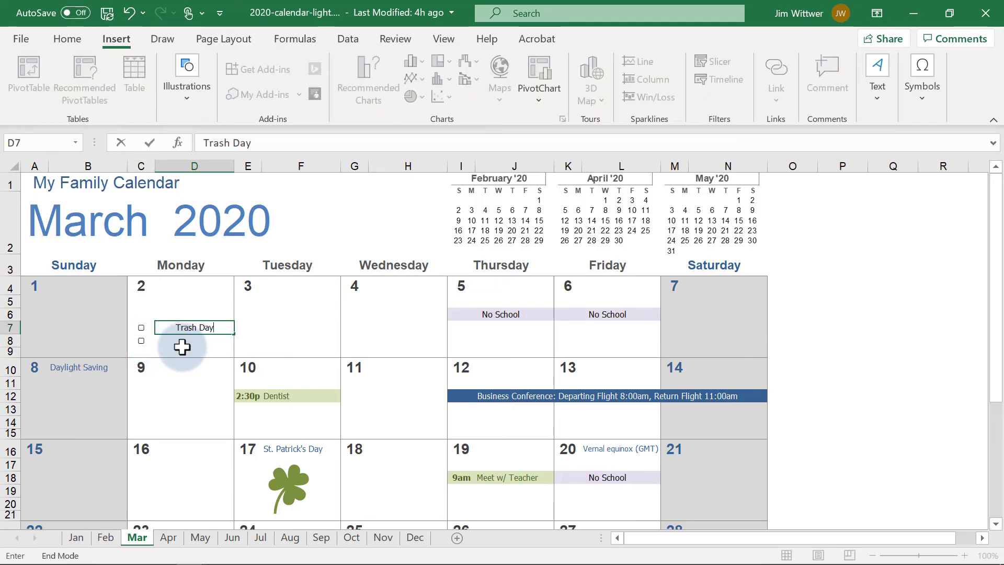
type("Exercise")
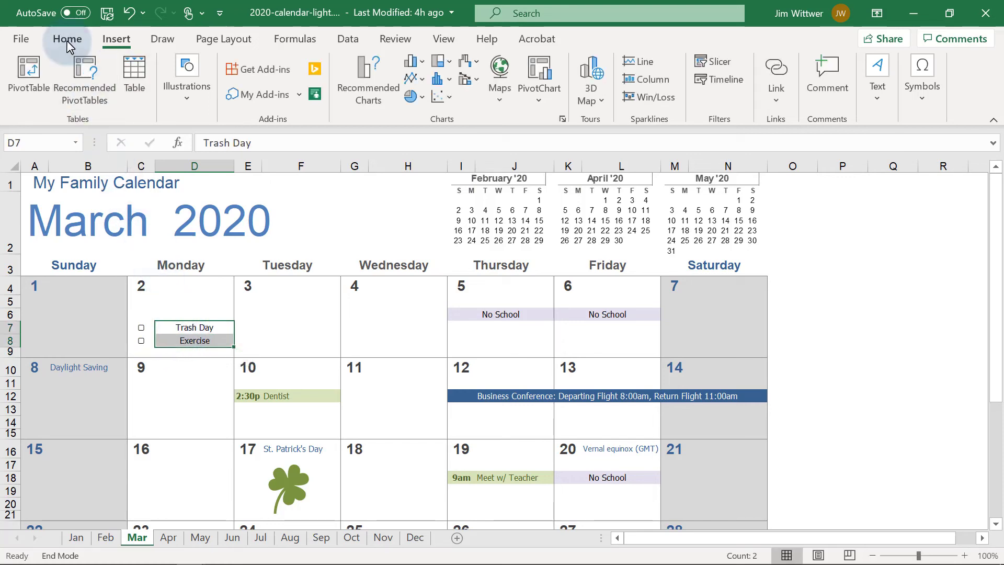
left_click(67, 40)
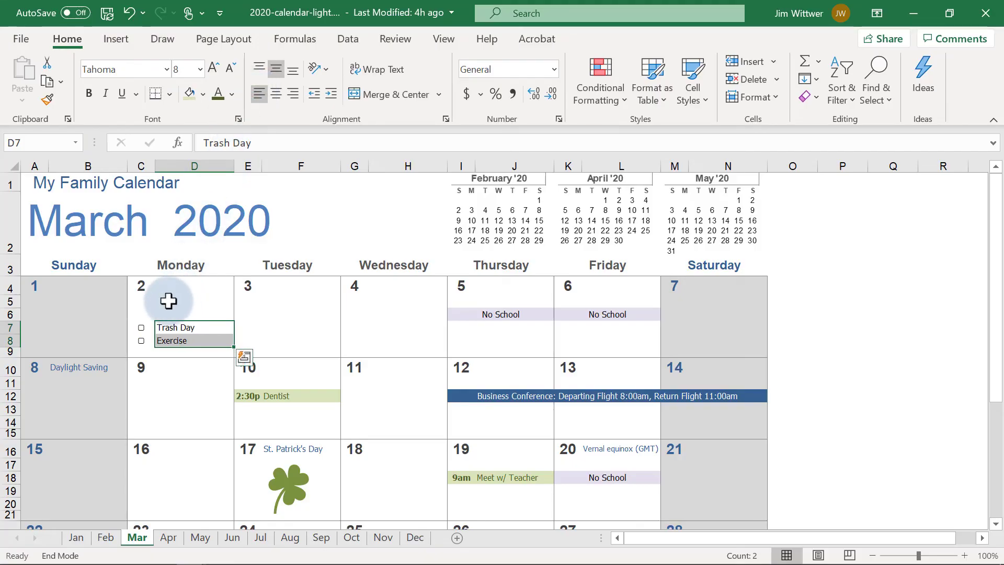
Copy the C7:D8 checklist and paste it at C13 under Monday the 9th
key("ctrl+c")
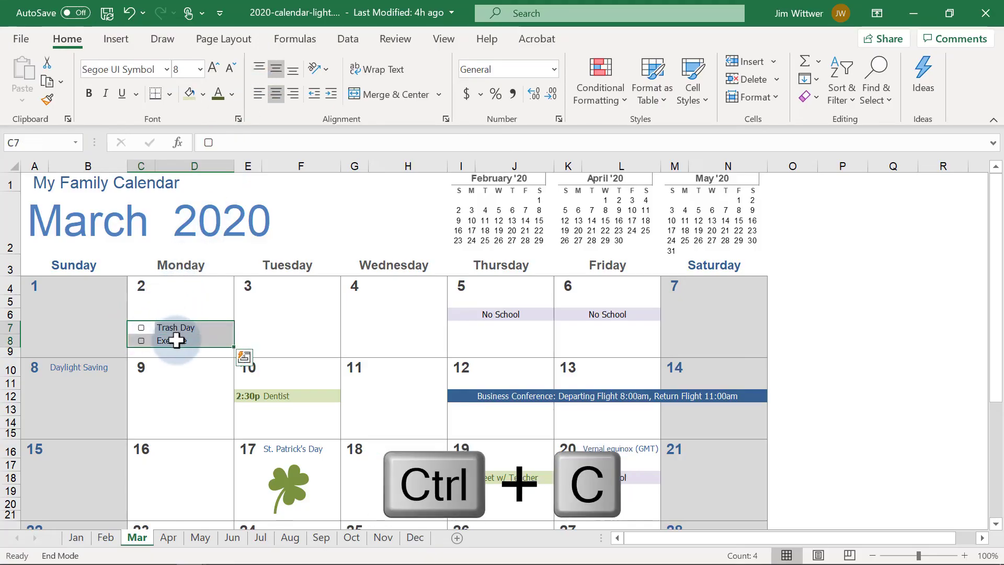
left_click(146, 408)
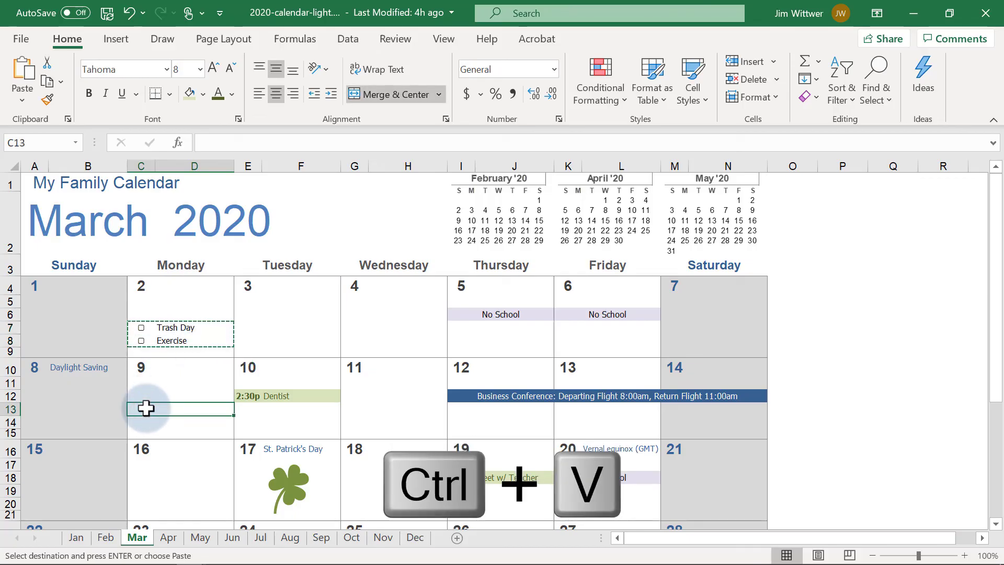
key("ctrl+v")
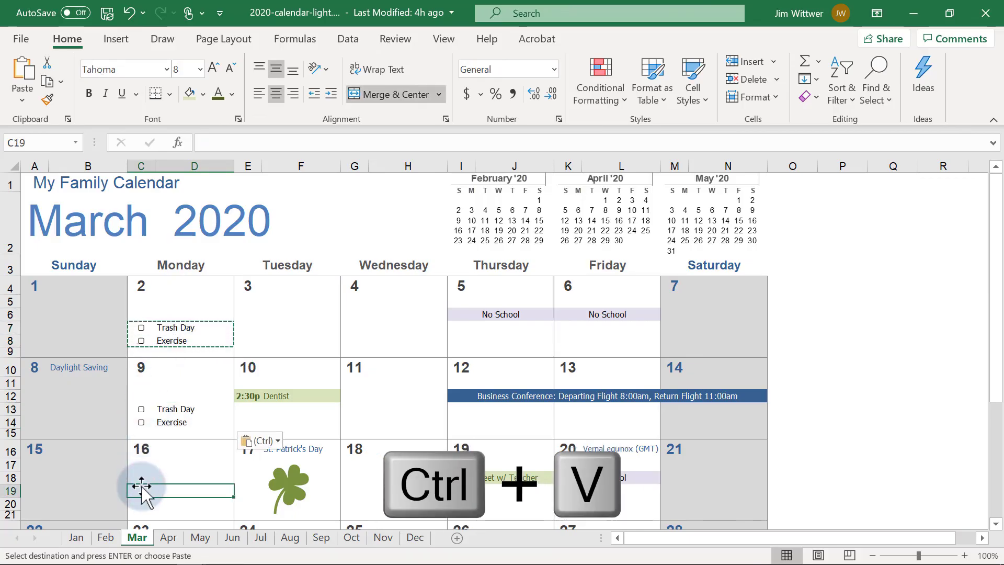